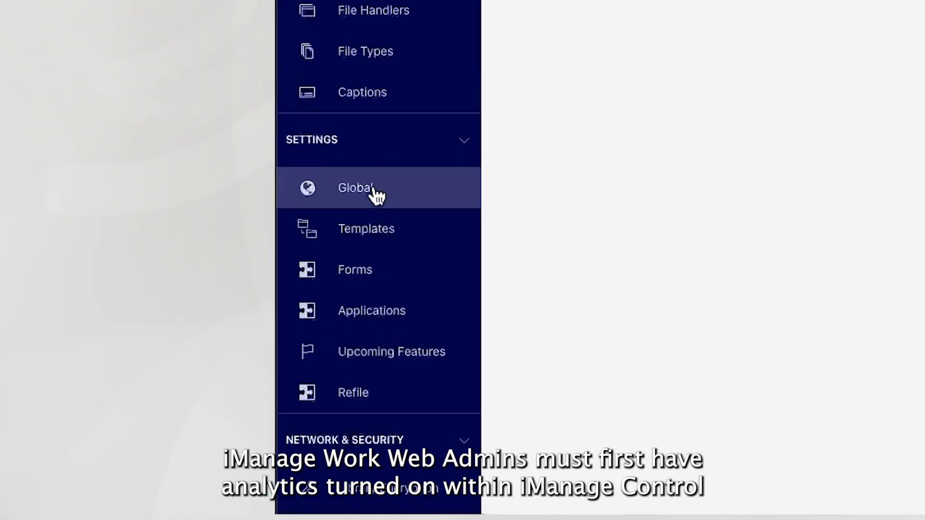
# - Turn on collection of search analytics in the Global settings' Analytics section
pyautogui.click(355, 188)
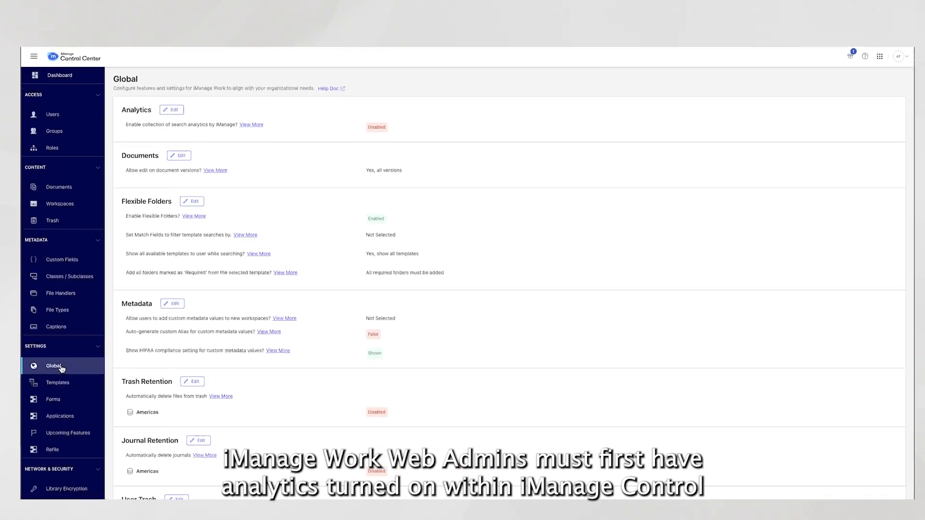
pyautogui.click(172, 109)
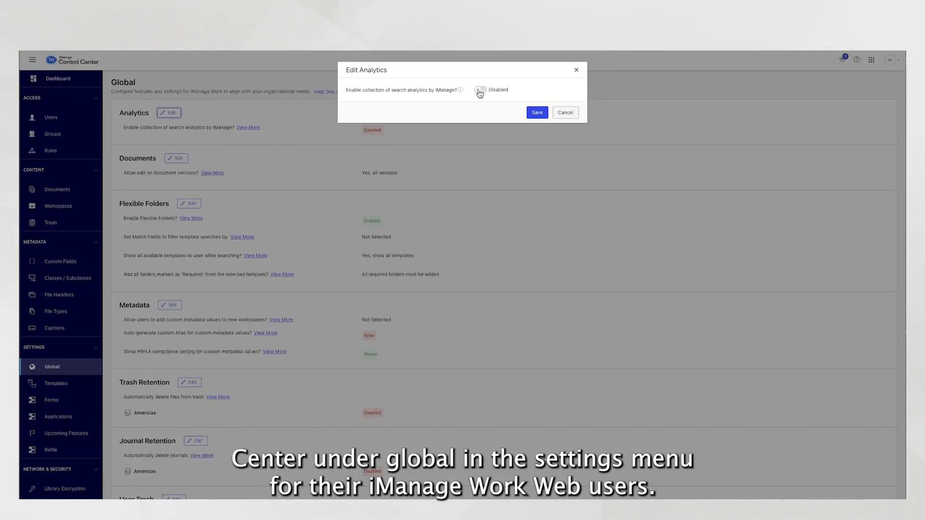
pyautogui.click(480, 90)
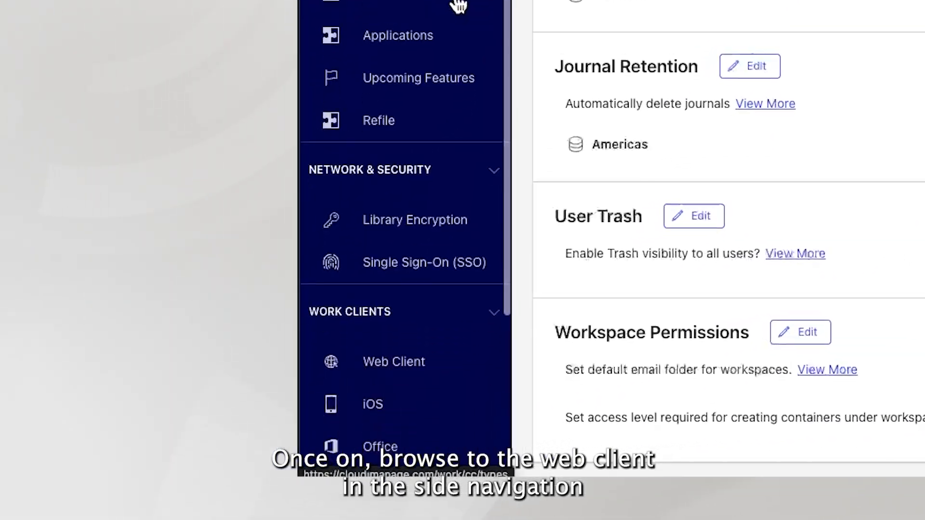
# - Show the Web Client general settings scrolled to the Enable iHelp option
pyautogui.click(393, 362)
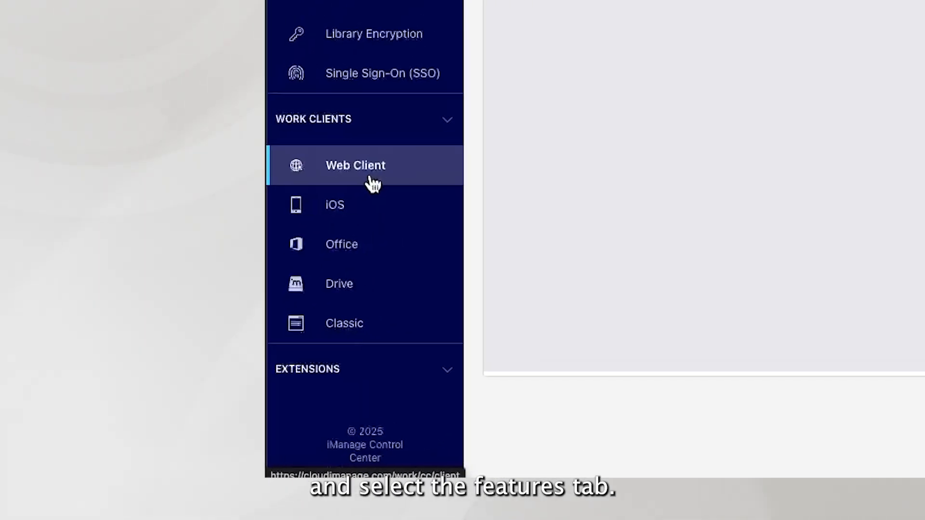
pyautogui.click(354, 166)
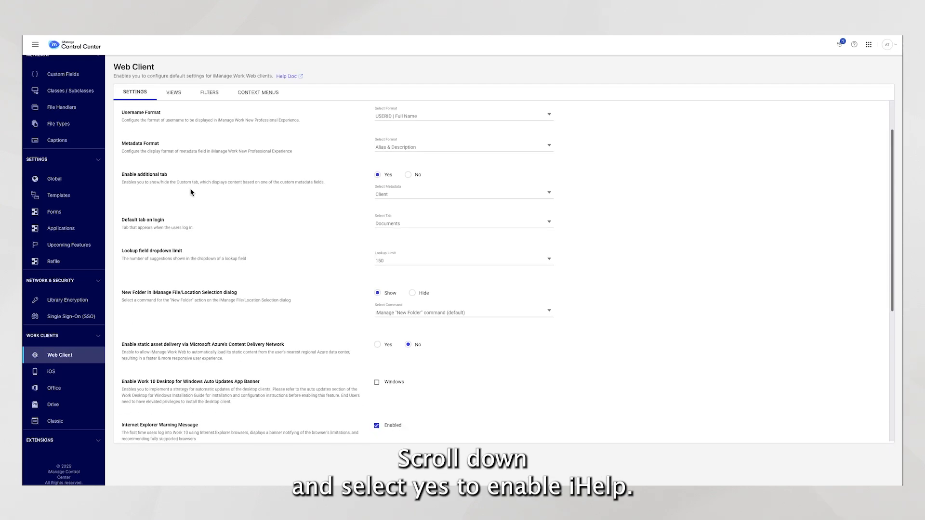
pyautogui.scroll(-3)
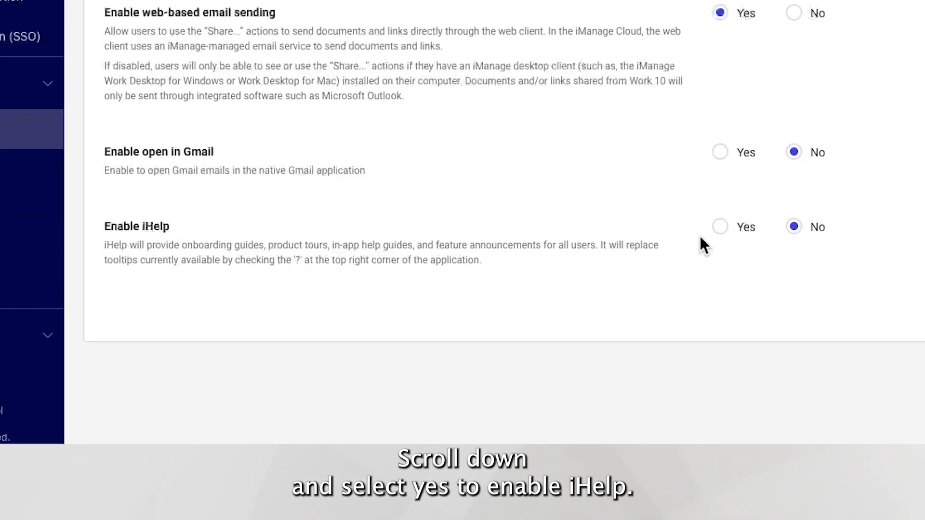